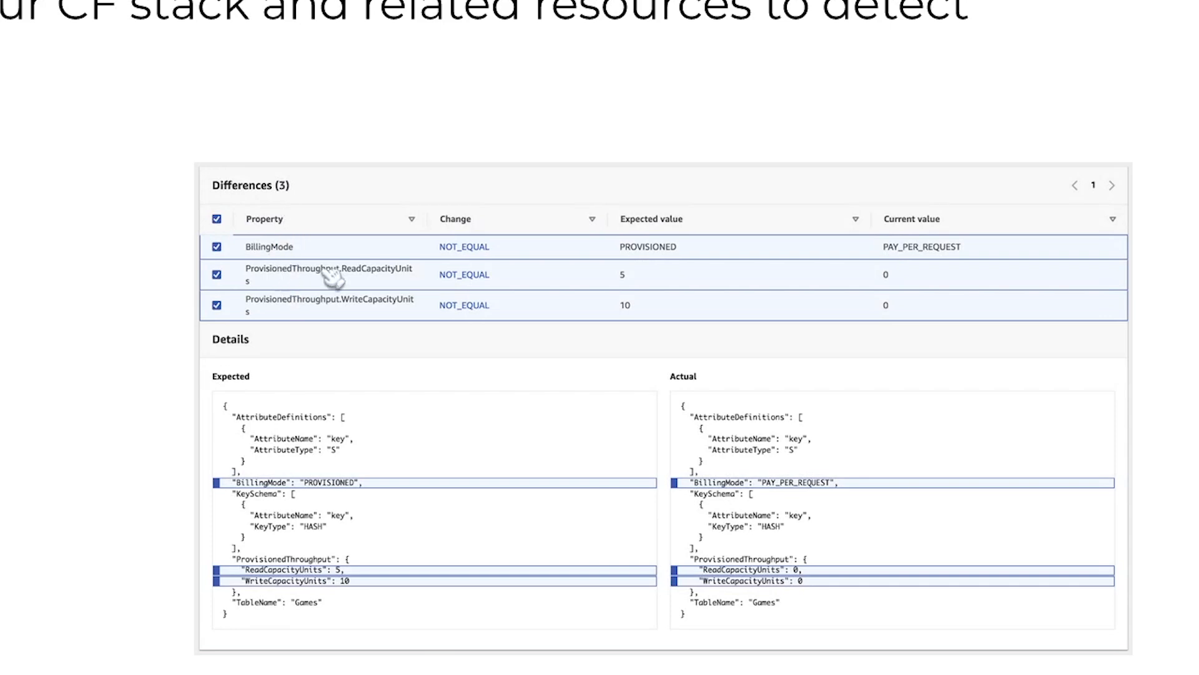
pyautogui.moveTo(658, 262)
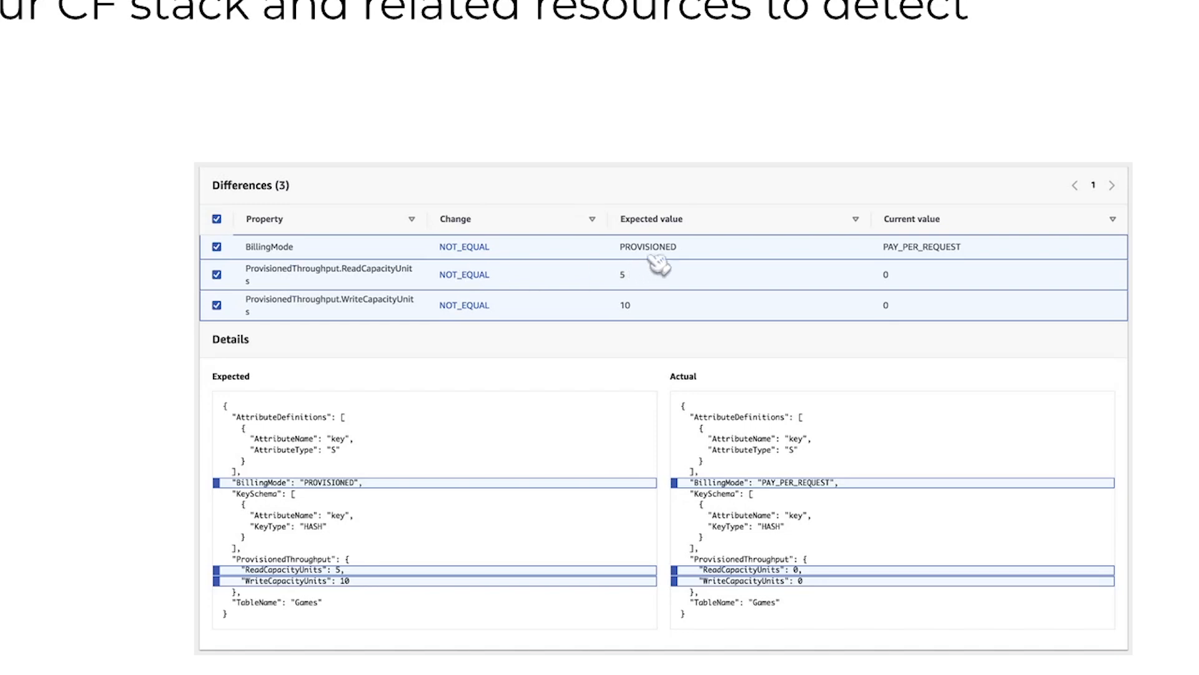
pyautogui.moveTo(922, 260)
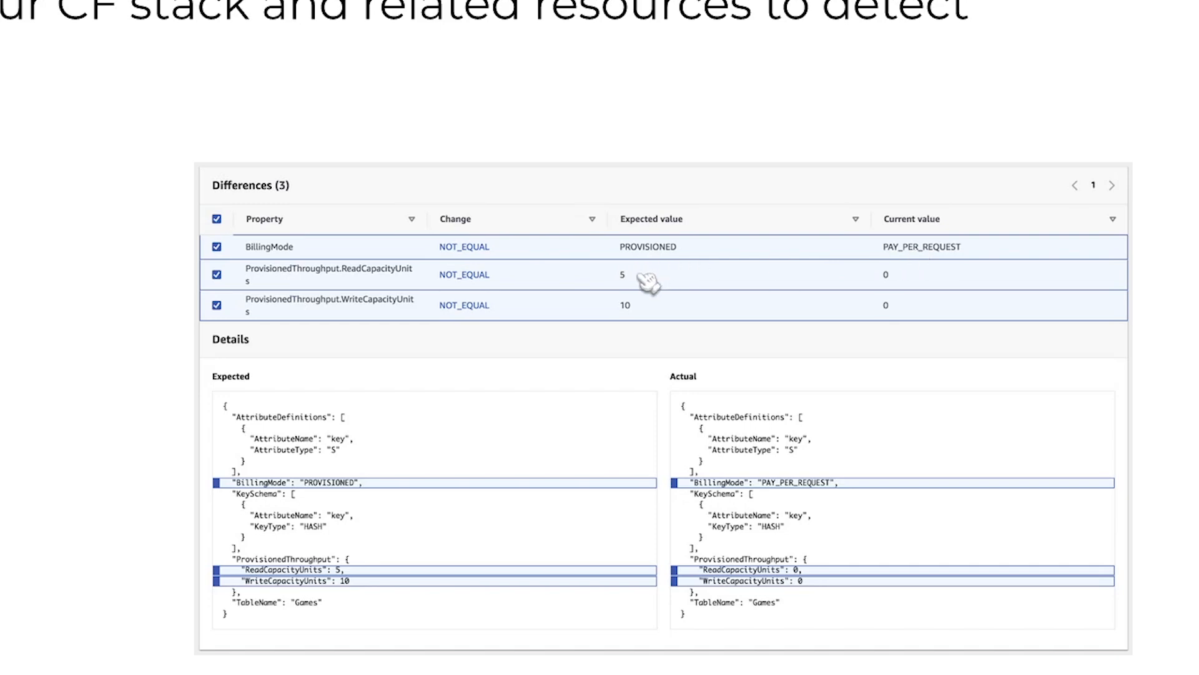
pyautogui.moveTo(908, 314)
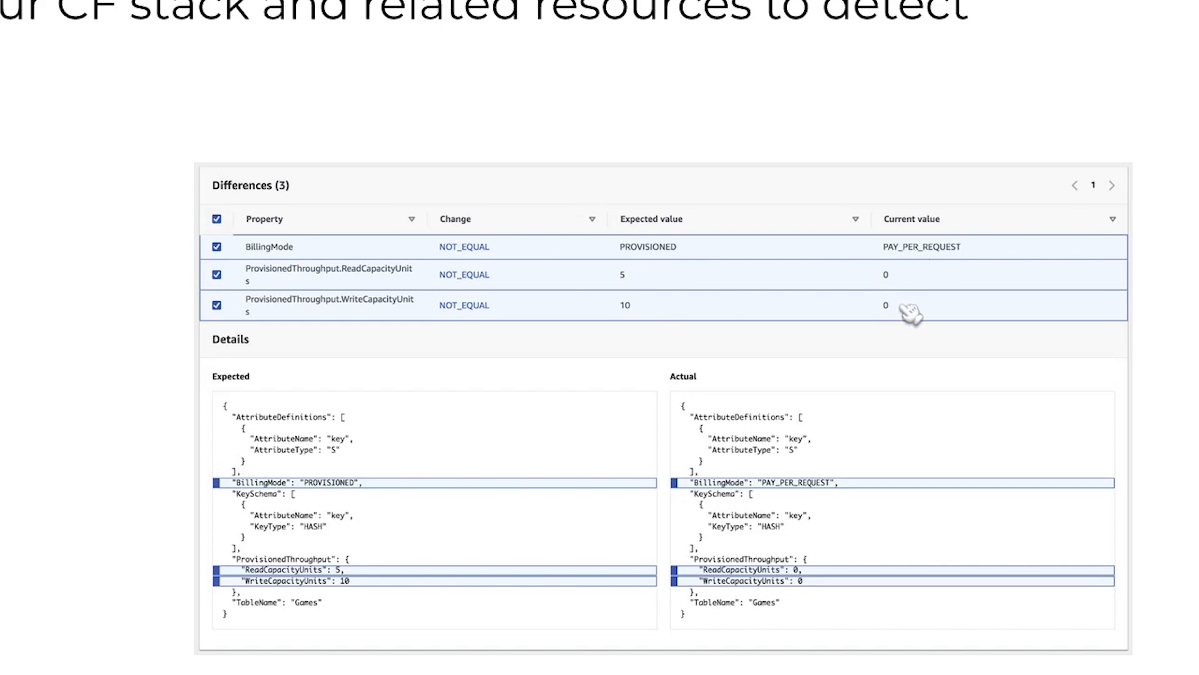
pyautogui.moveTo(360, 506)
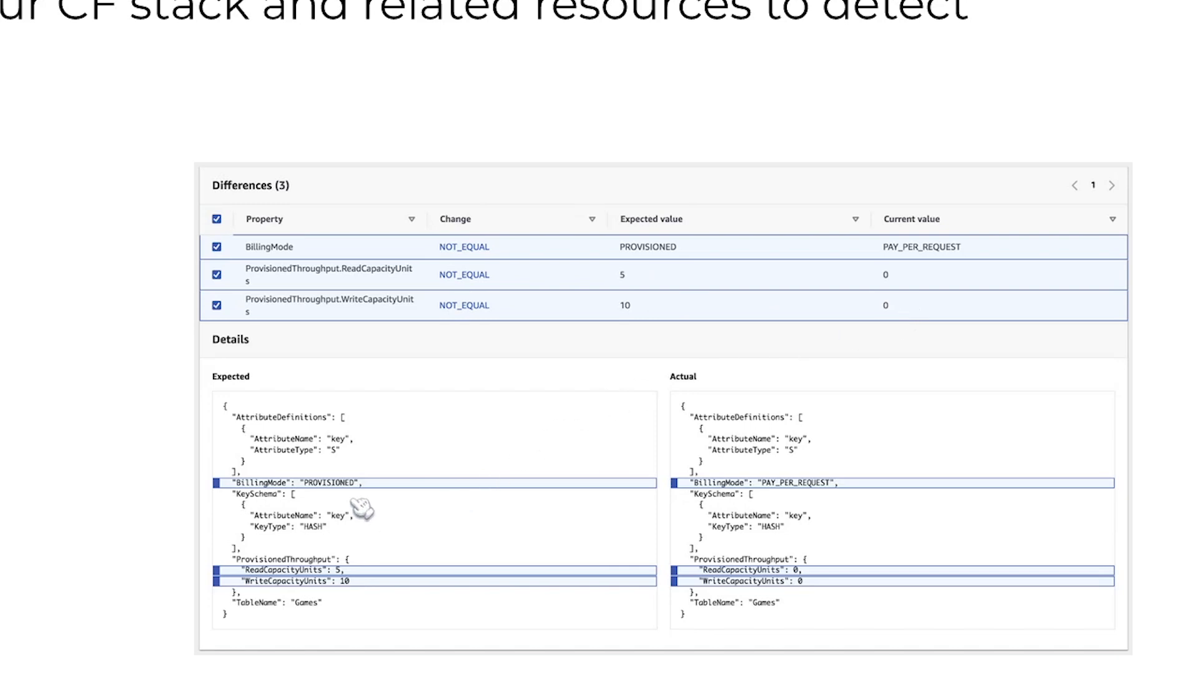
pyautogui.moveTo(645, 496)
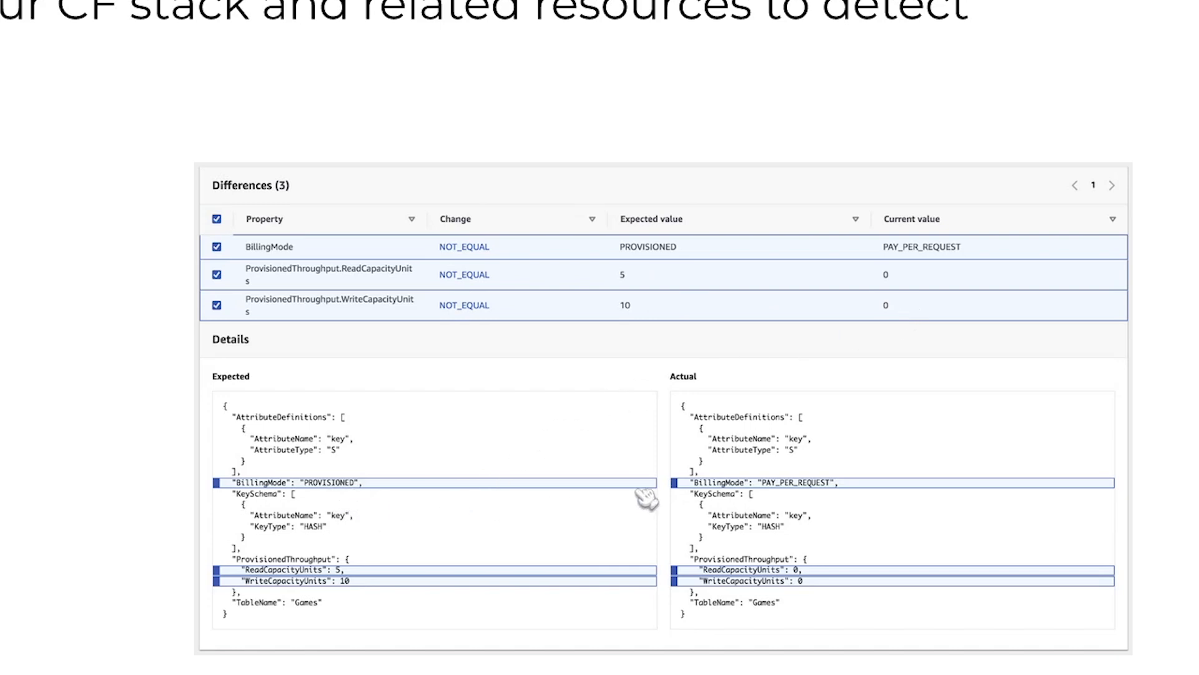
pyautogui.moveTo(459, 512)
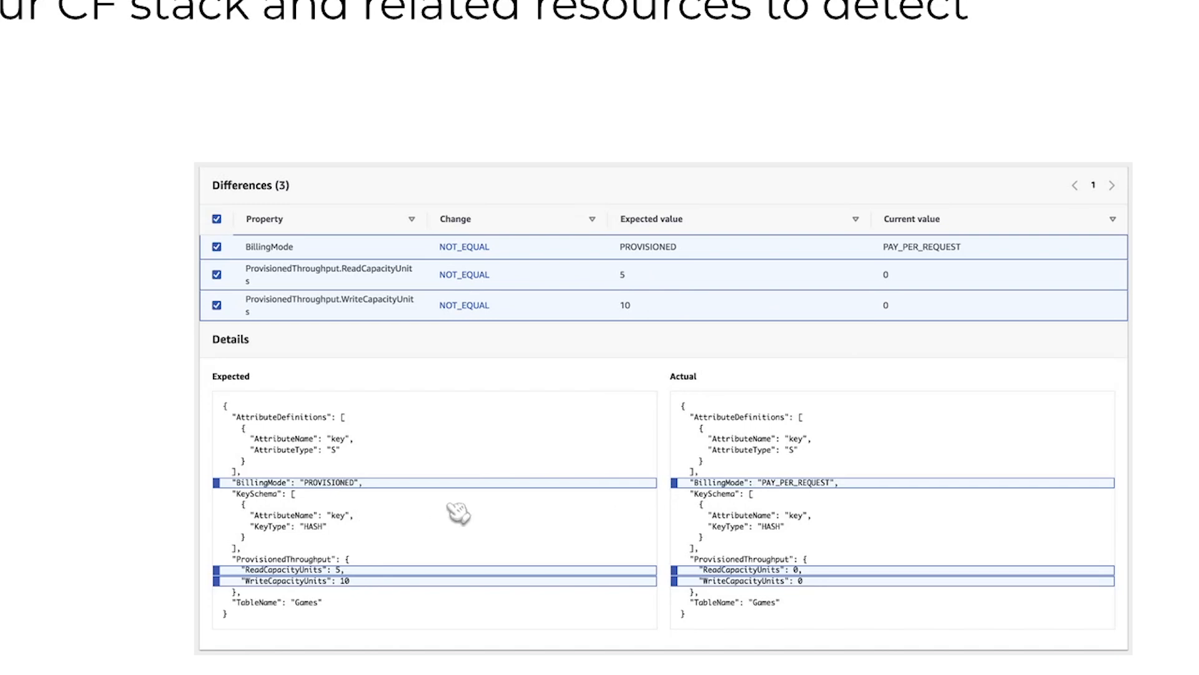
pyautogui.moveTo(689, 274)
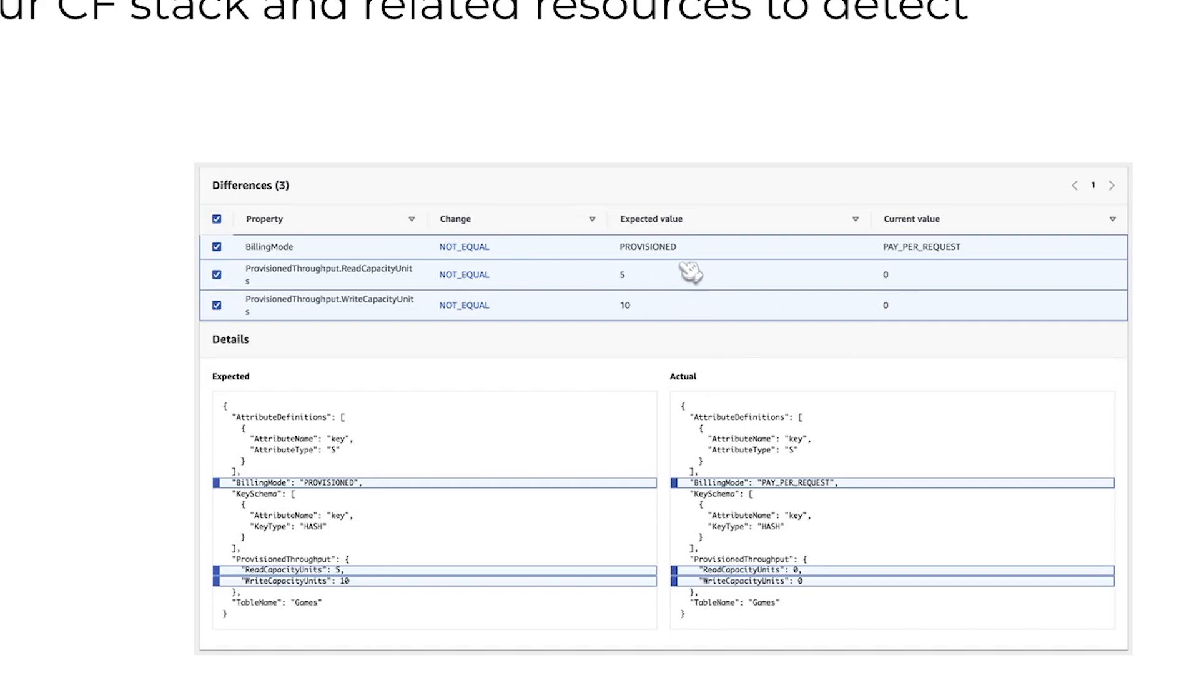
pyautogui.moveTo(829, 274)
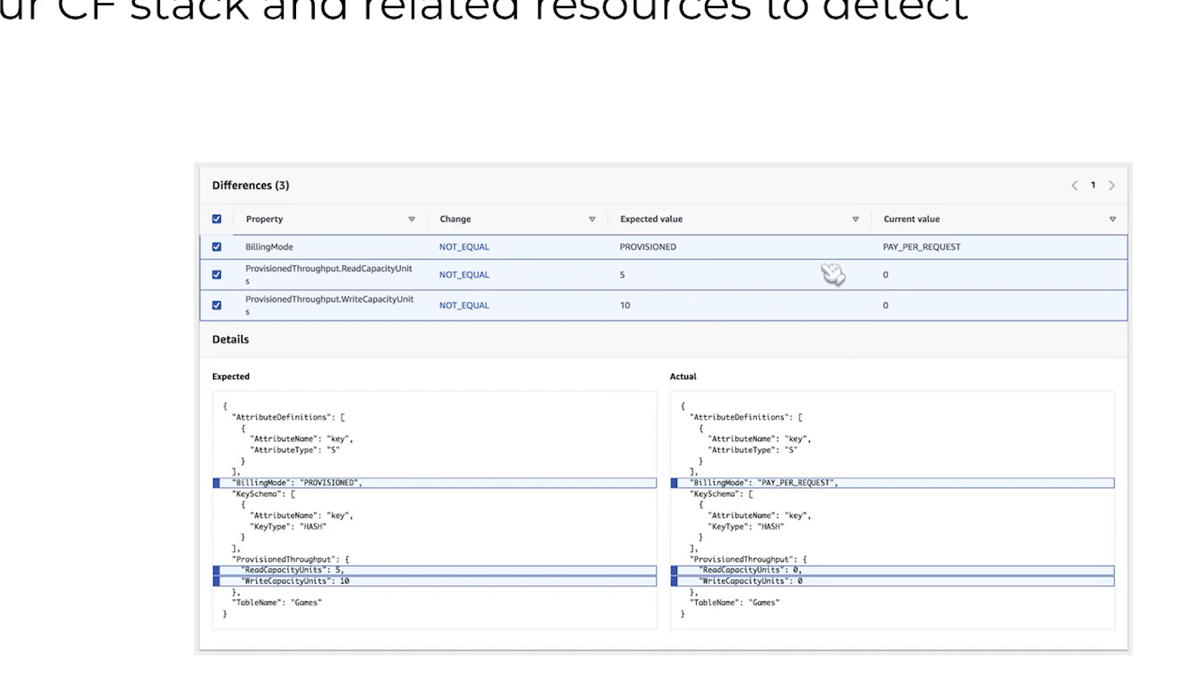